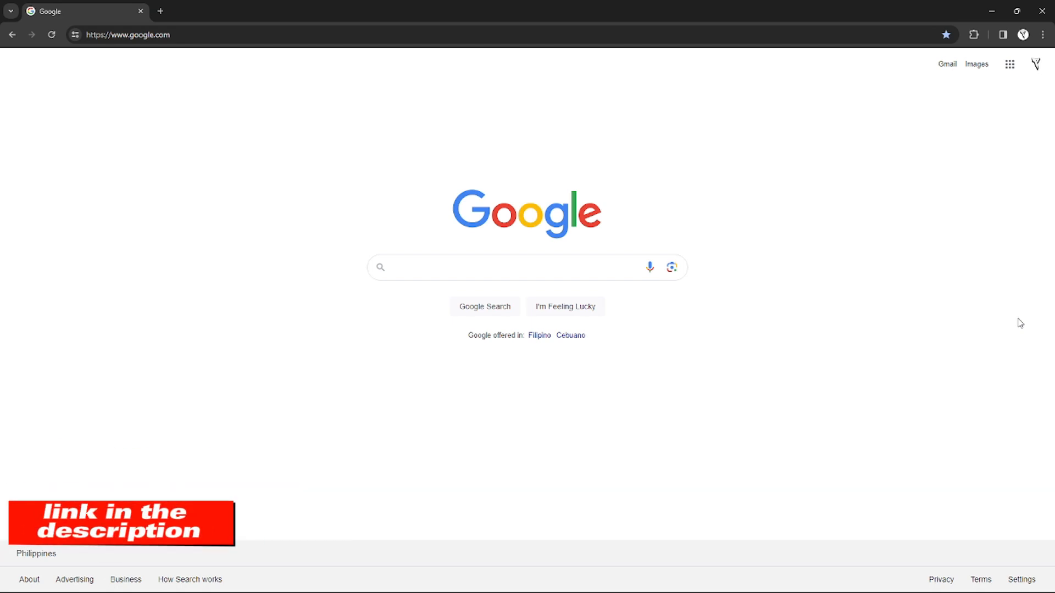
mouse_move(957, 302)
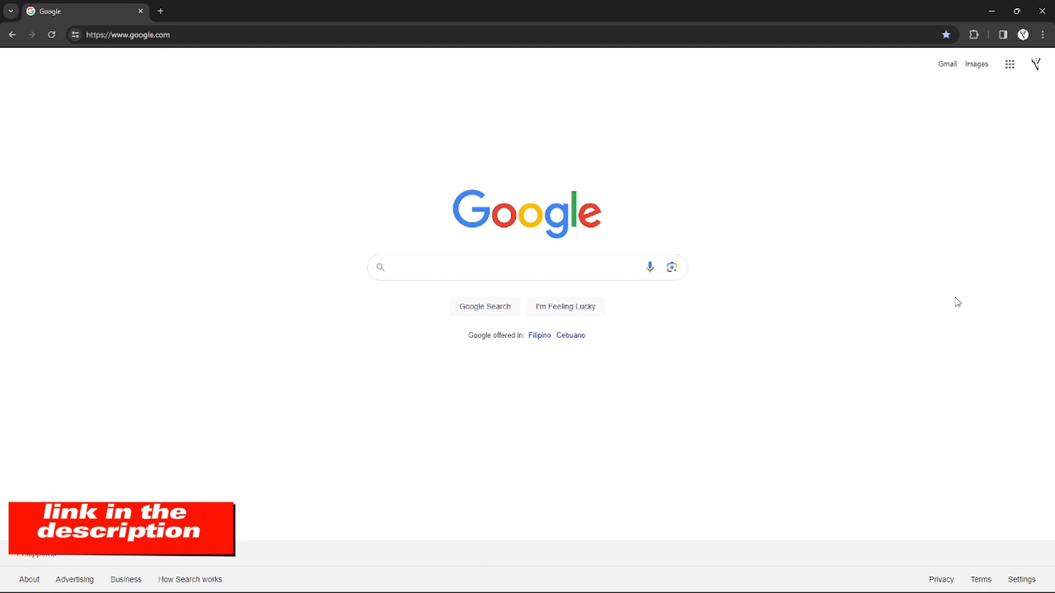
Step: Search Google for 'just eat' to bring up its results page
left_click(497, 267)
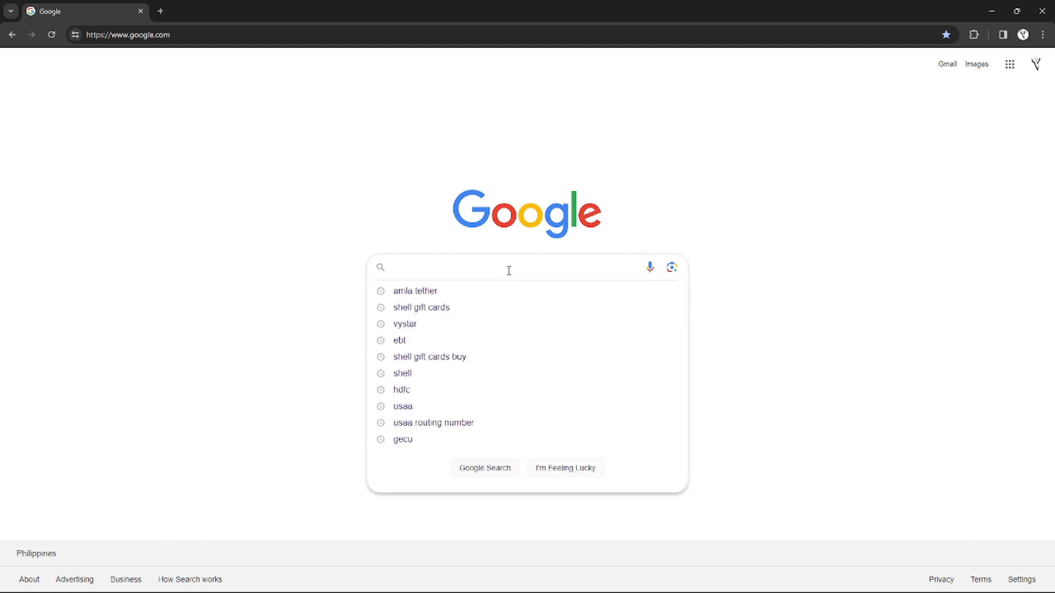
type("just e")
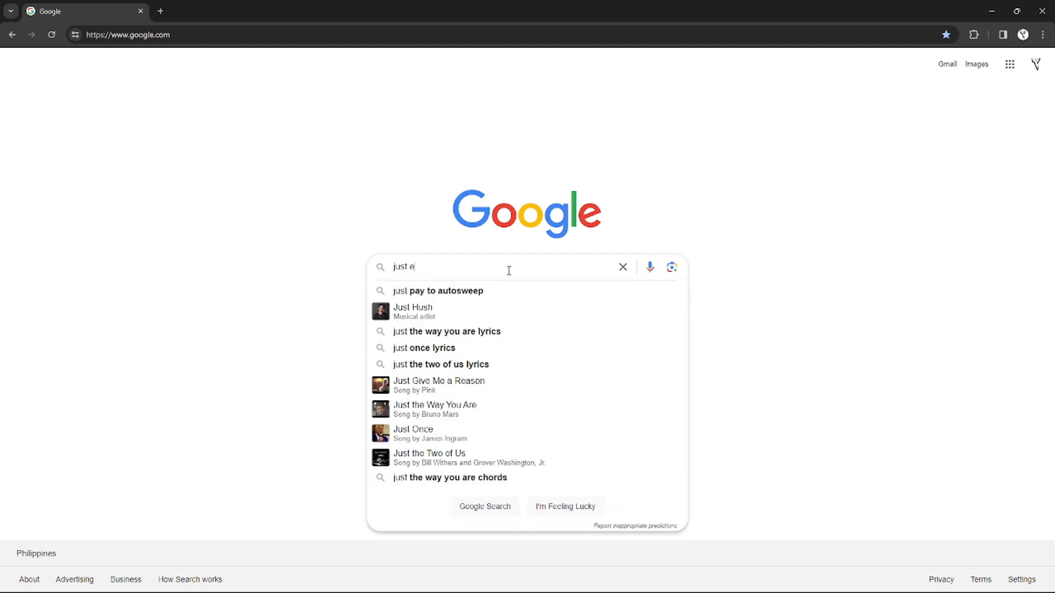
type("at")
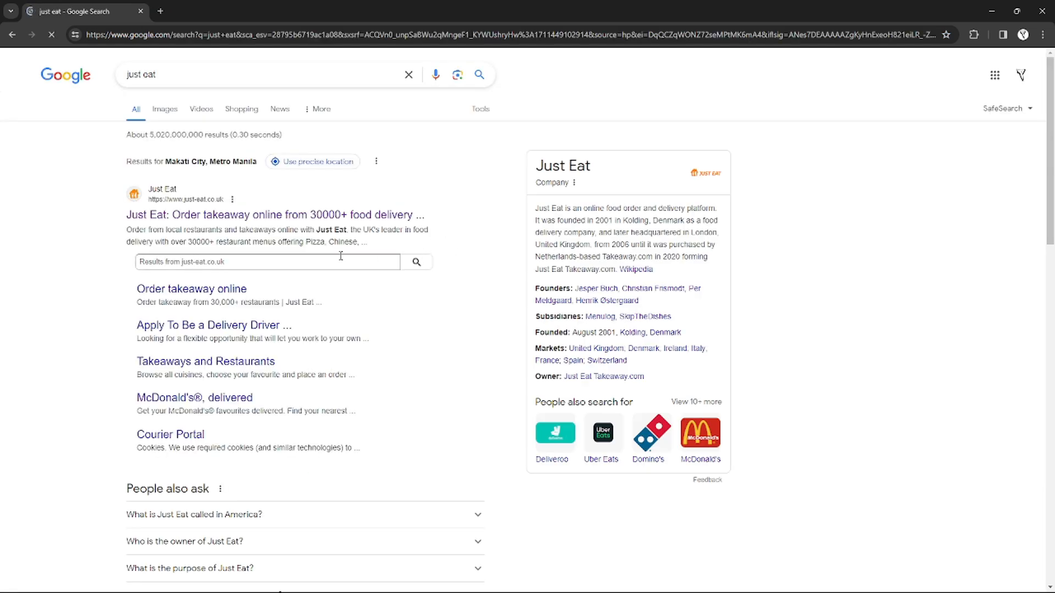
Step: Go to the Just Eat UK home page from the results and show the account options
left_click(275, 214)
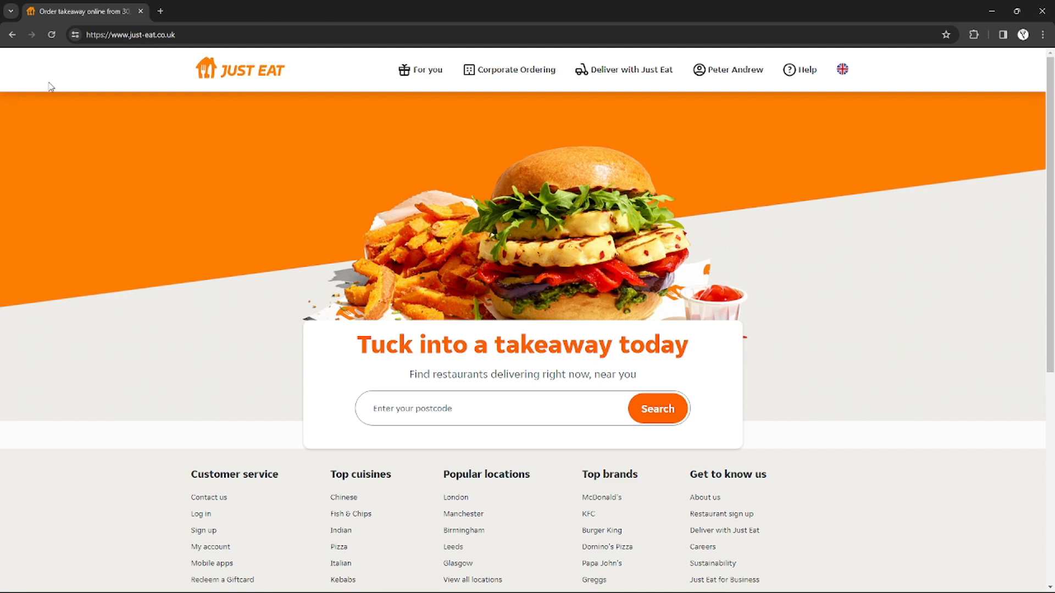
scroll("down", 3)
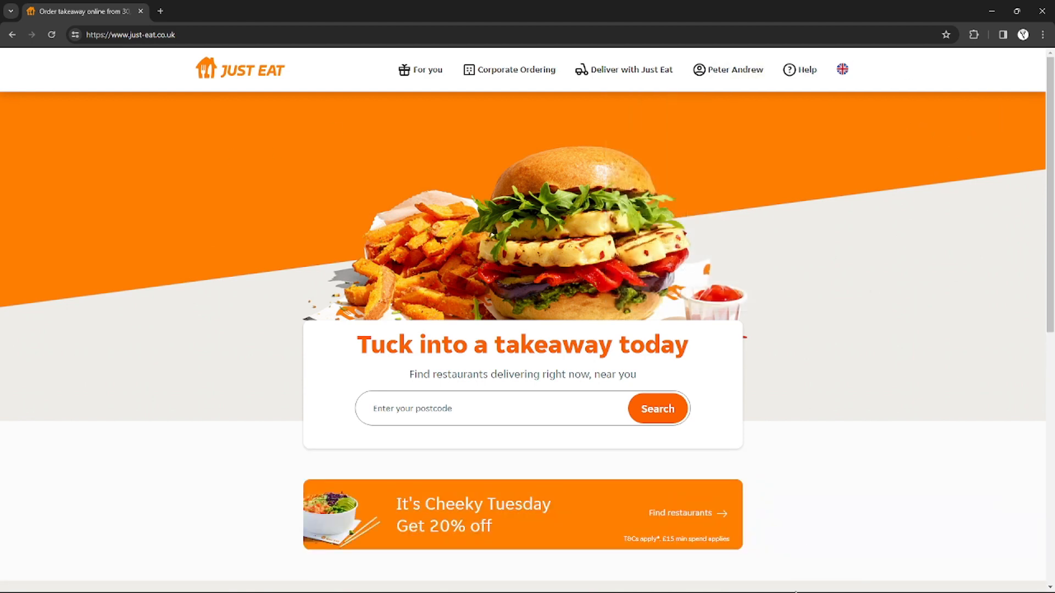
left_click(731, 69)
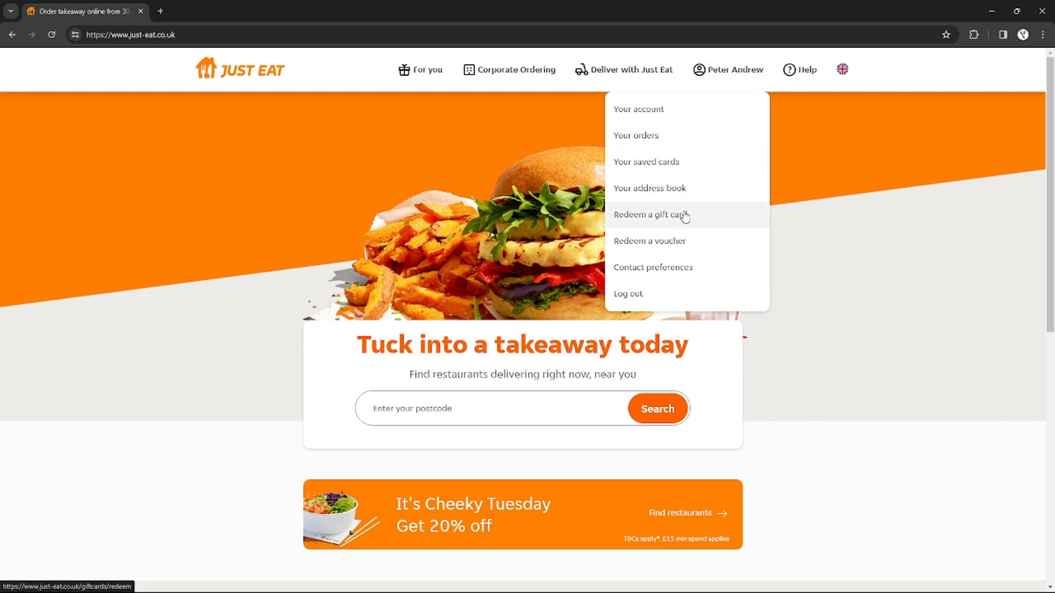
Step: Choose 'Redeem a gift card' to reach the page with the £0.00 balance and code field
left_click(650, 214)
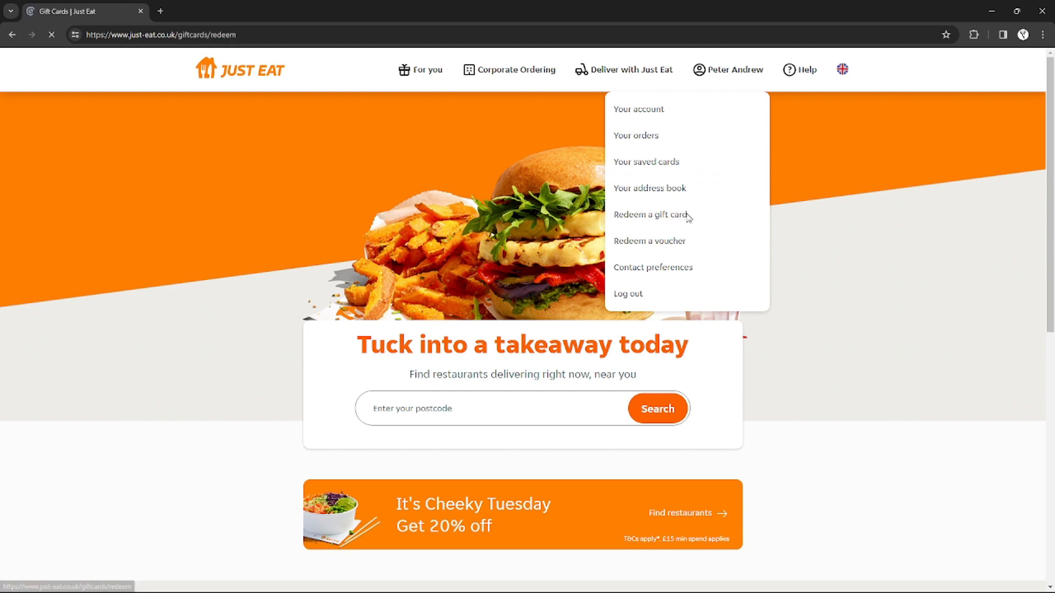
left_click(649, 214)
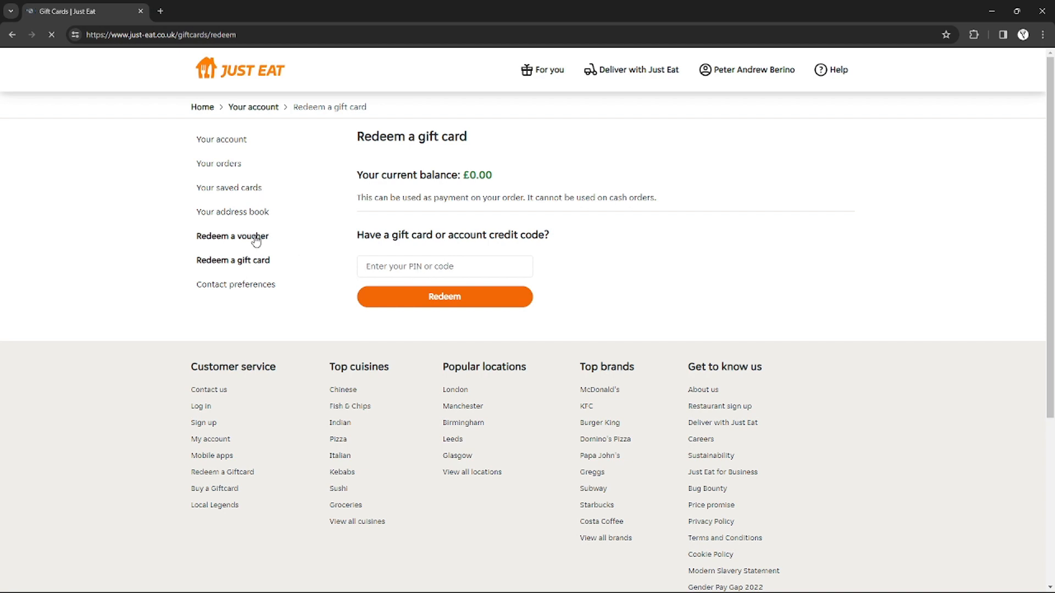
left_click(444, 266)
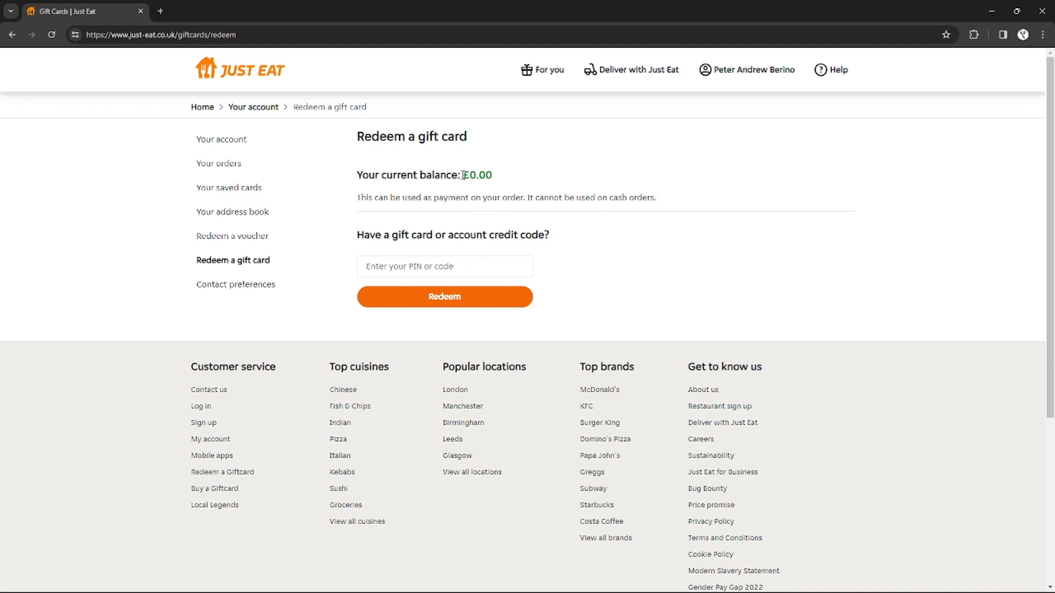
mouse_move(644, 236)
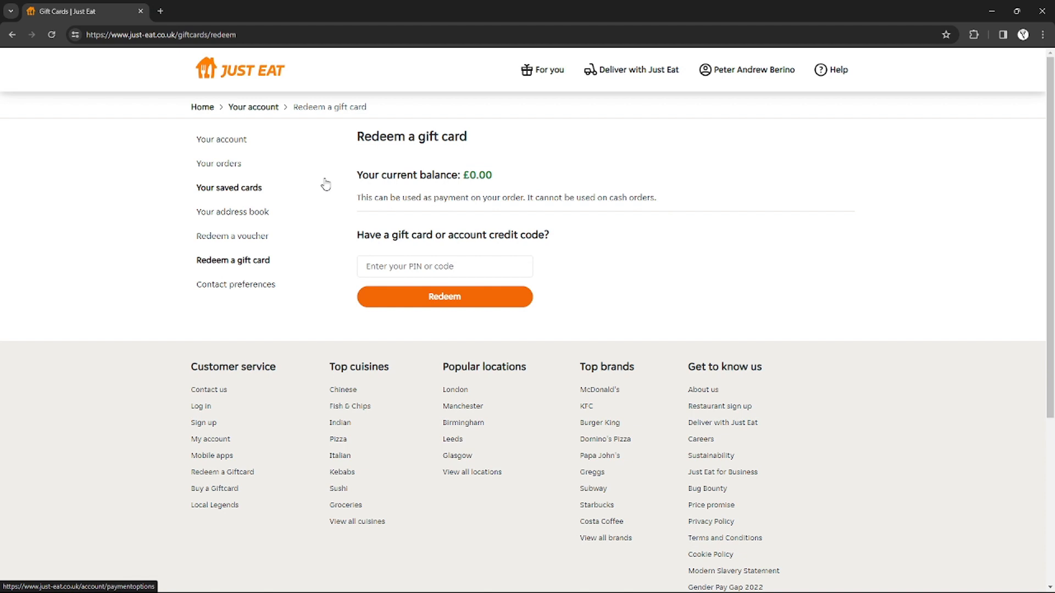
mouse_move(226, 307)
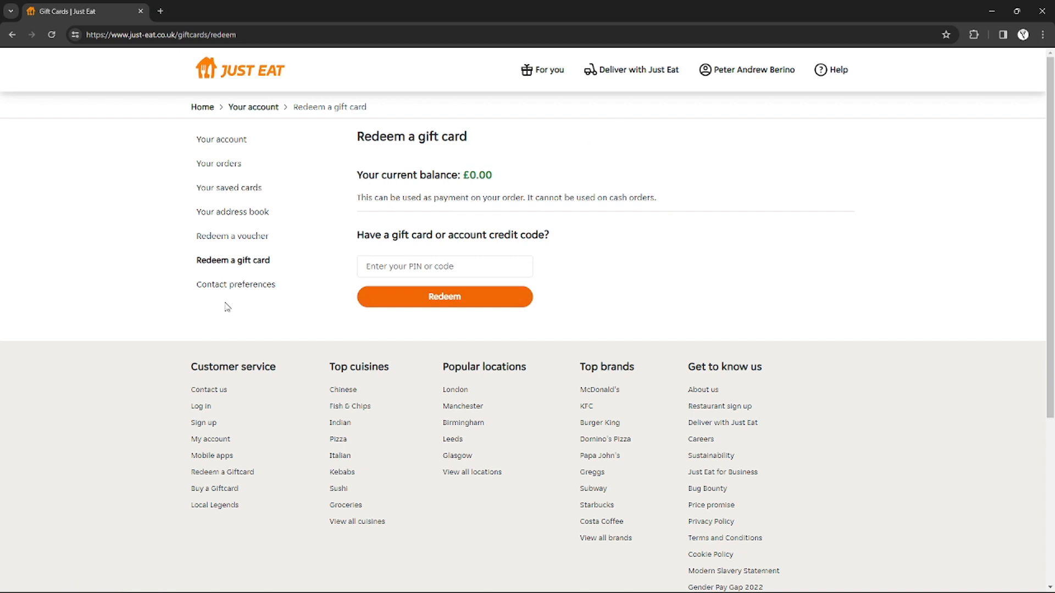
mouse_move(180, 164)
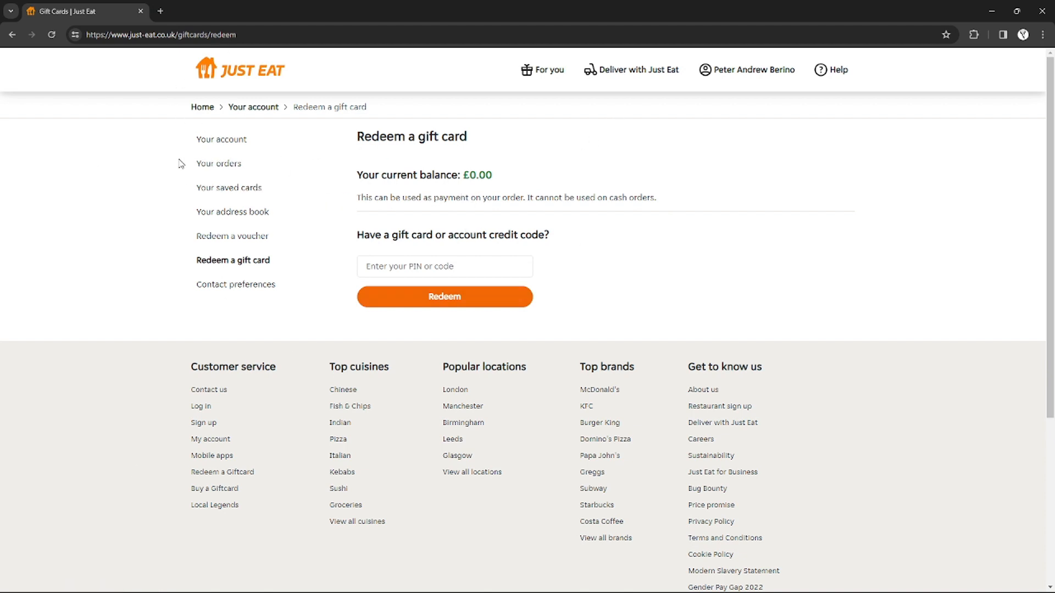
mouse_move(30, 188)
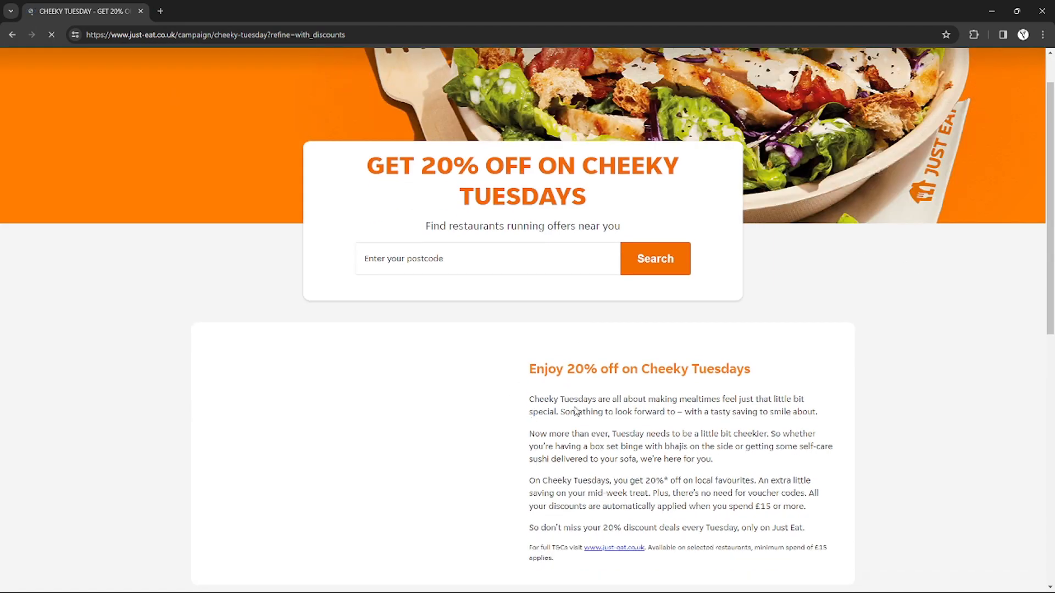
Step: Search the Cheeky Tuesday offer for postcode '4116', which gets rejected
left_click(487, 258)
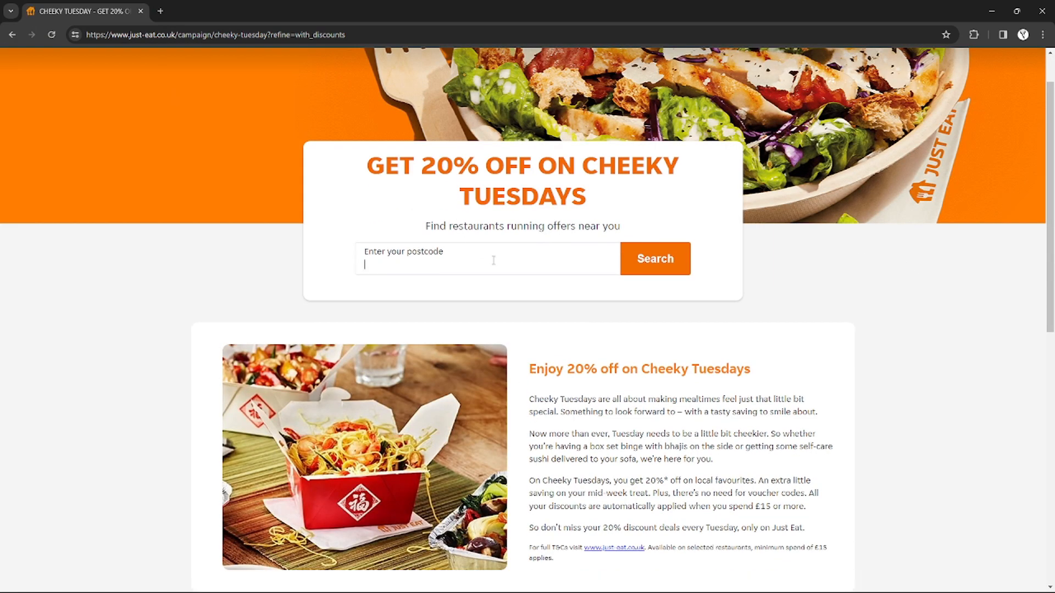
type("4116")
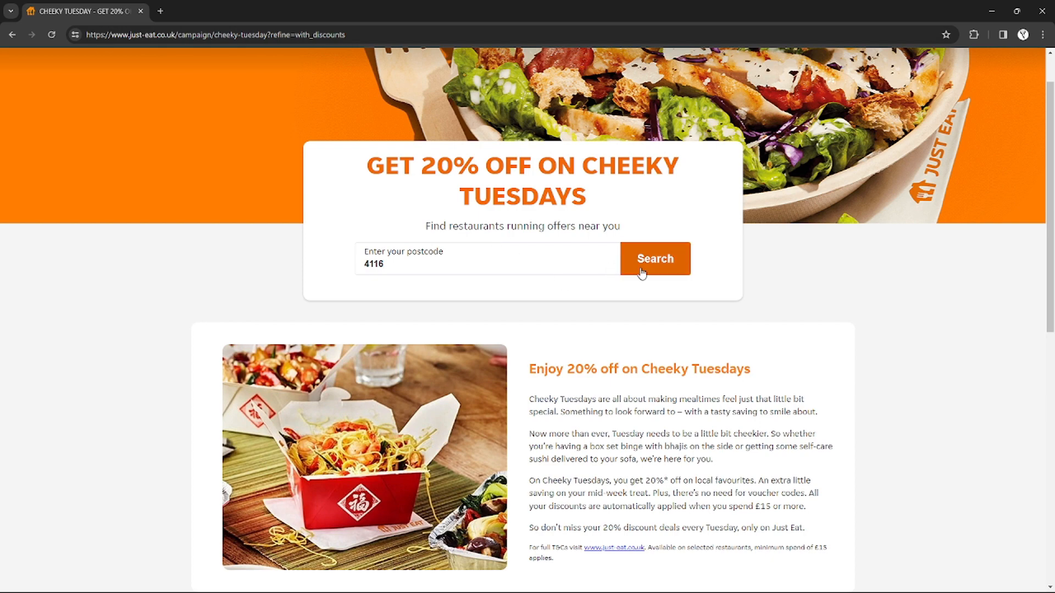
left_click(654, 258)
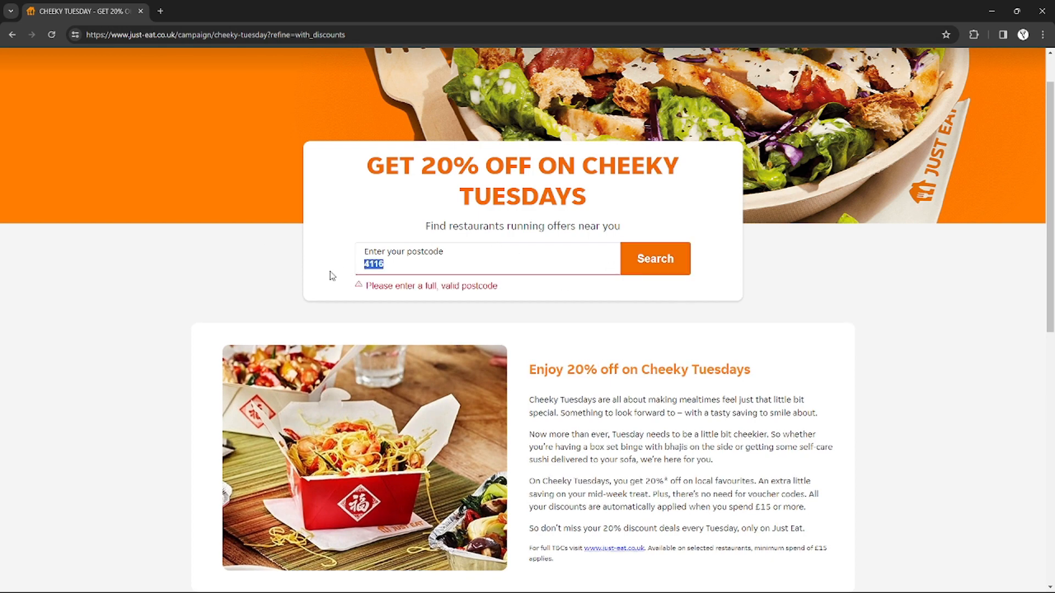
Step: Go to the London takeaway and delivery page from Popular locations instead
scroll("down", 3)
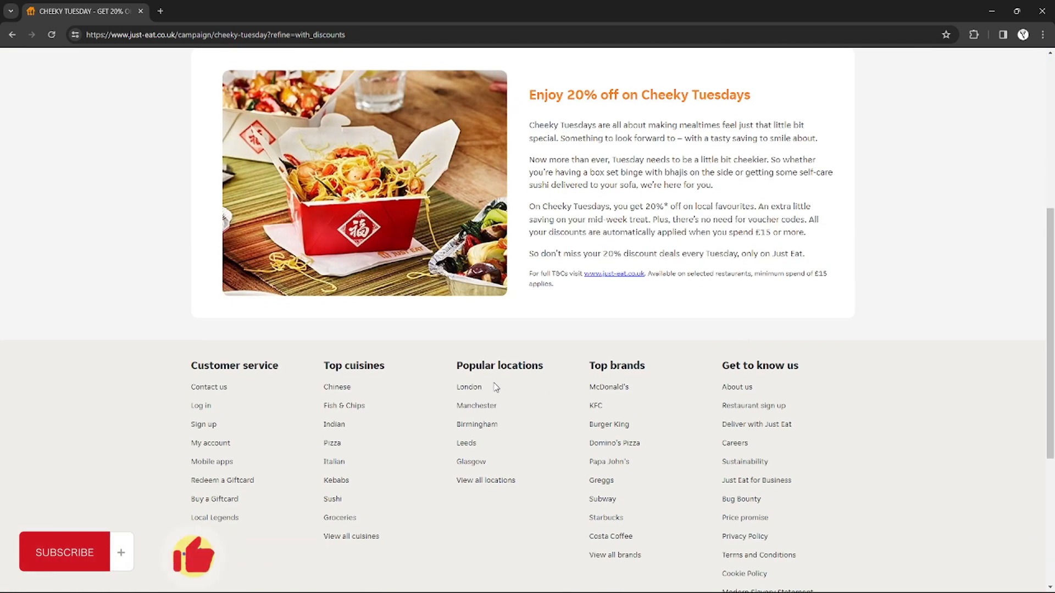
left_click(468, 387)
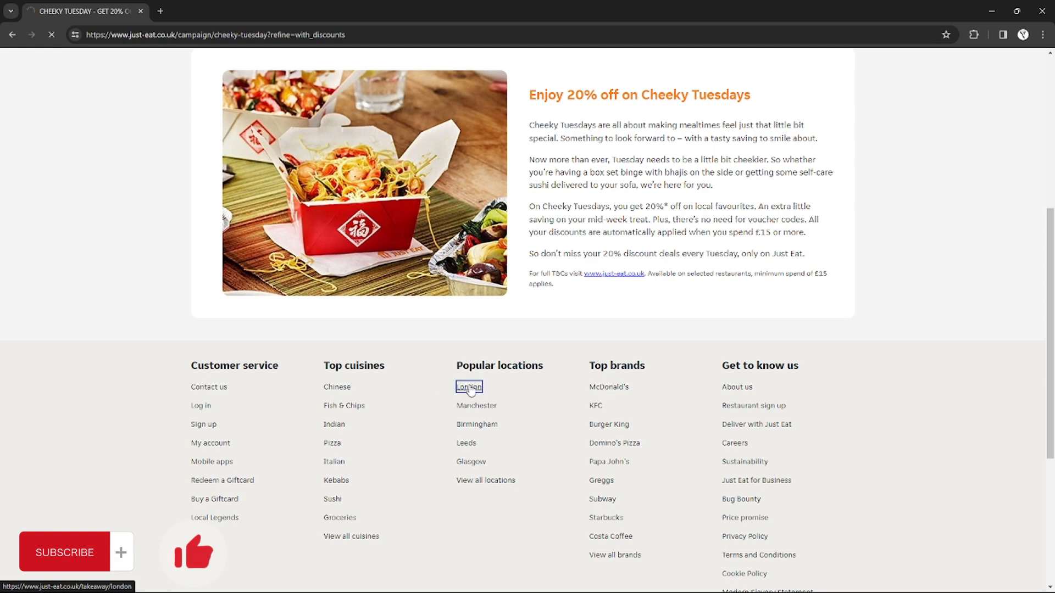
left_click(468, 389)
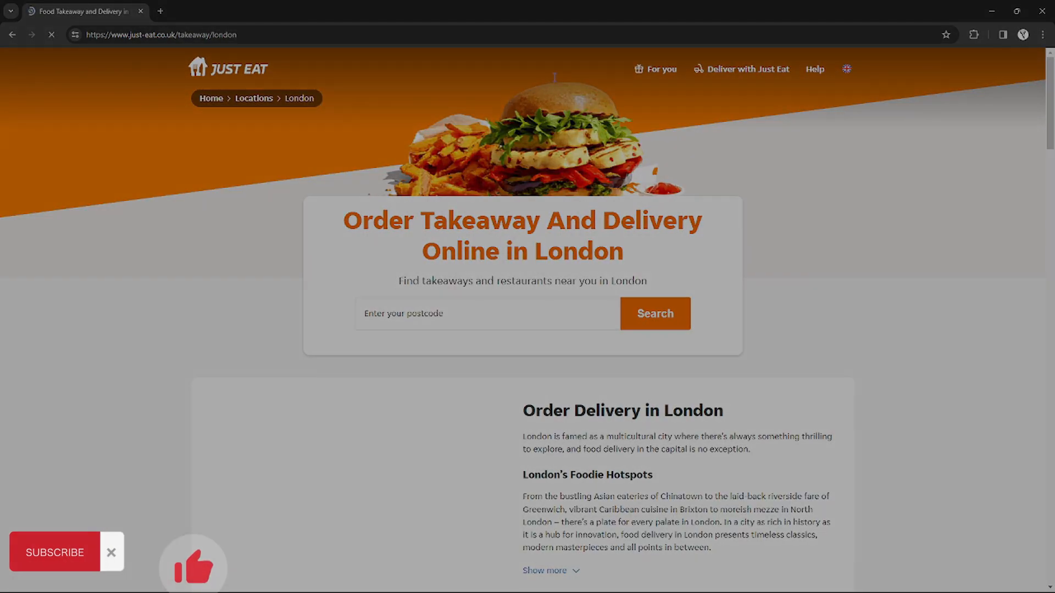